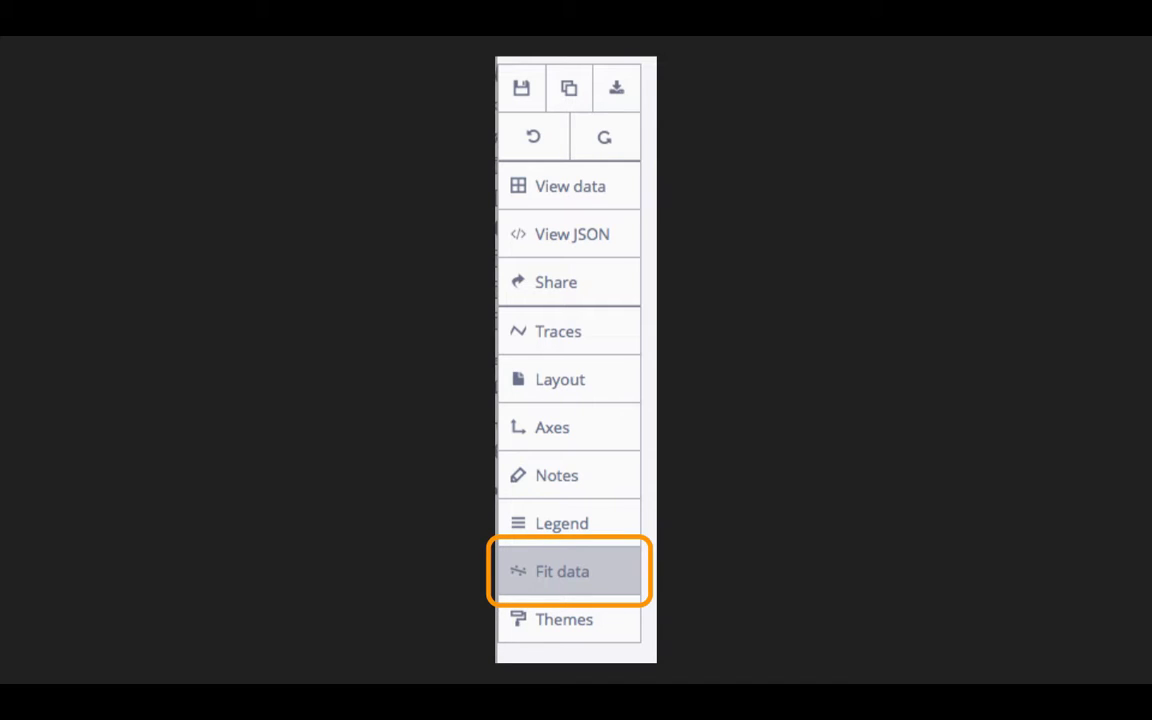
- Open Fit data and view the position (m) linear fit: R² 1.0, slope 0.1986, intercept 0.0164
left_click(562, 571)
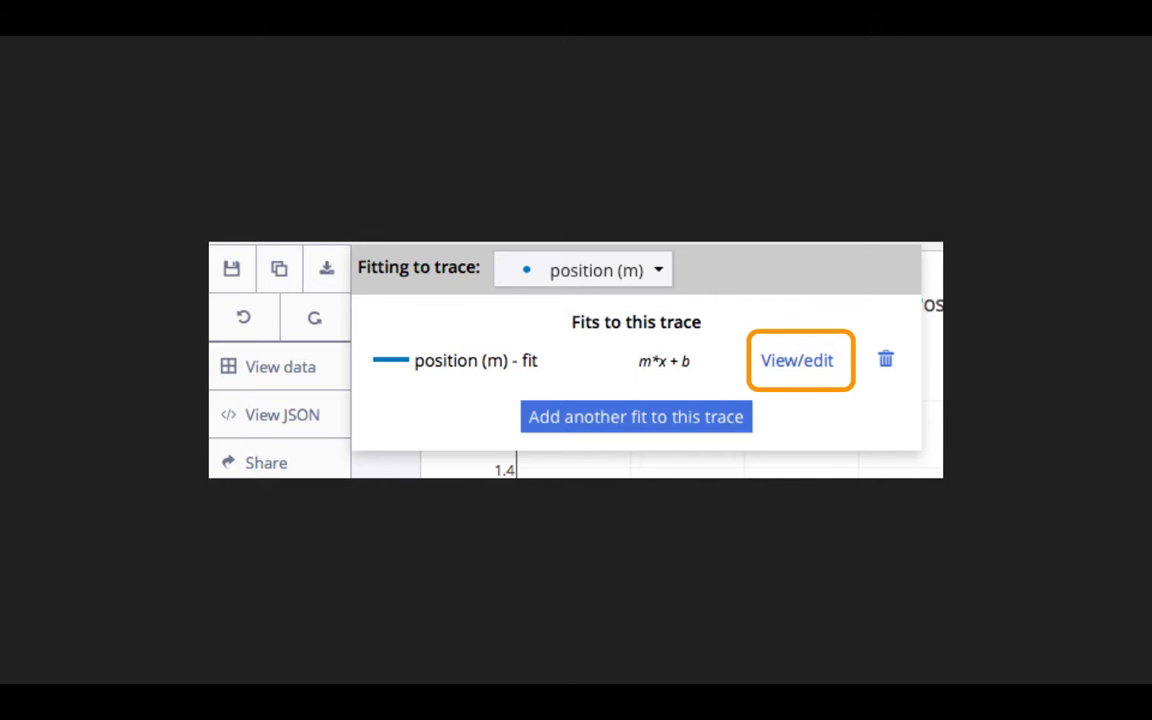
left_click(796, 360)
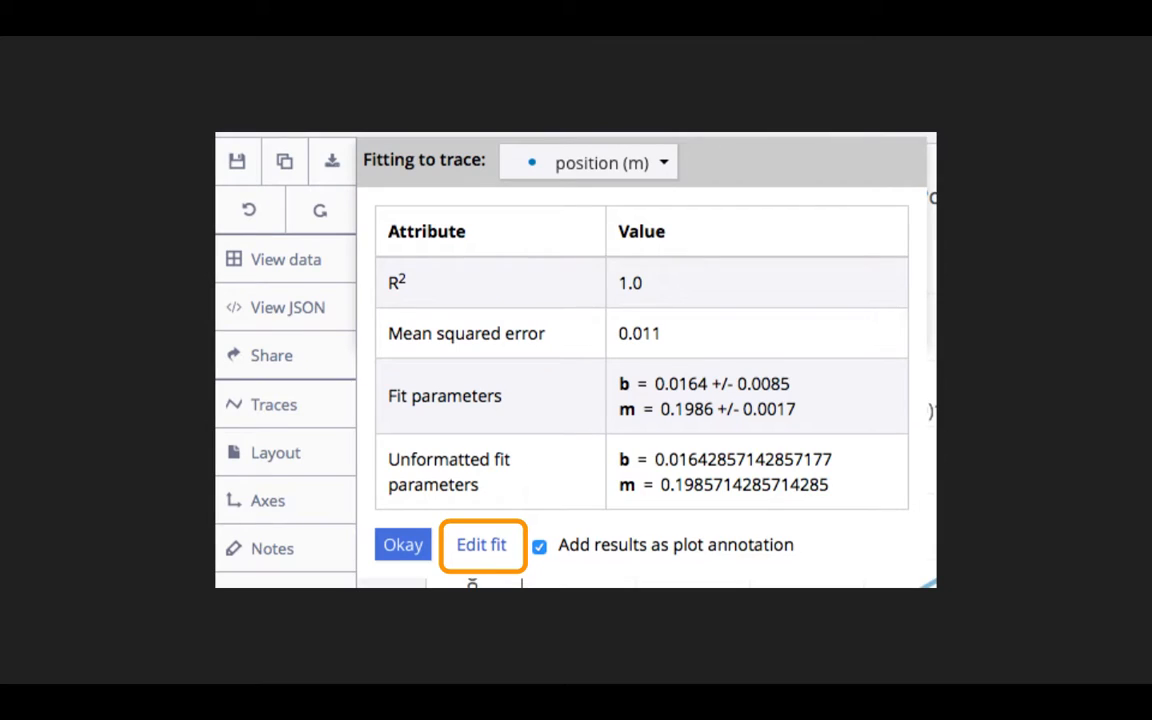
mouse_move(1037, 615)
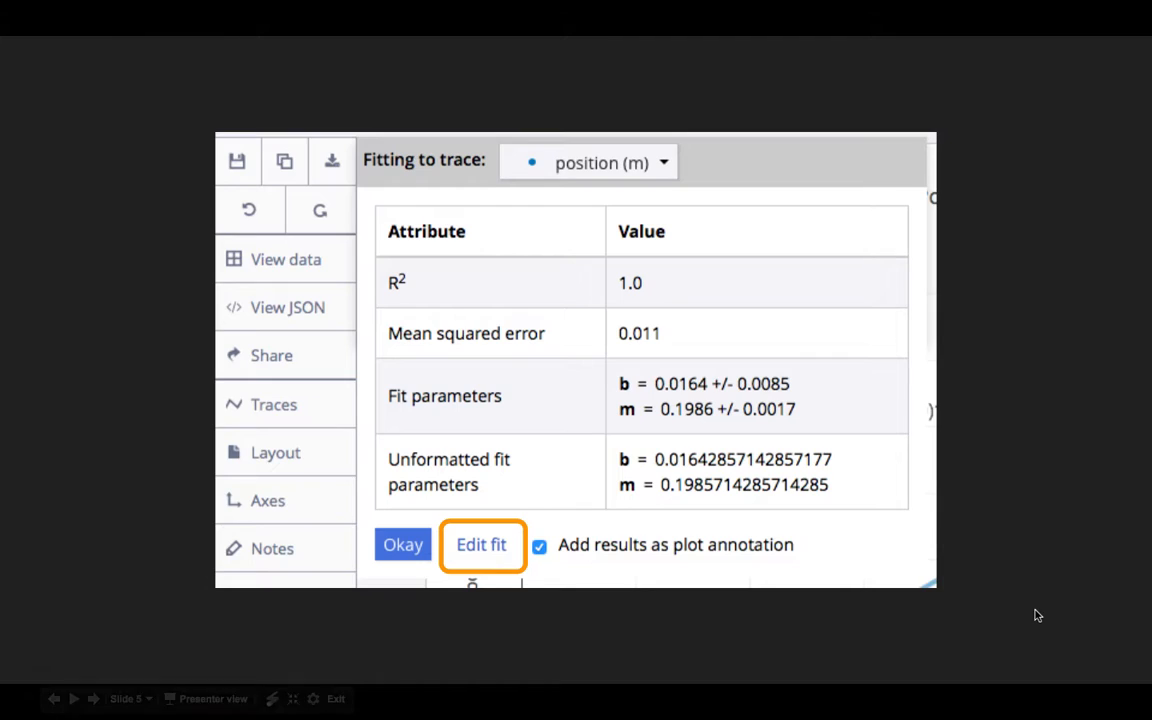
- Edit the linear fit, keeping Linear, with intercept guess b = 0 and m ≈ 0.19857
left_click(481, 544)
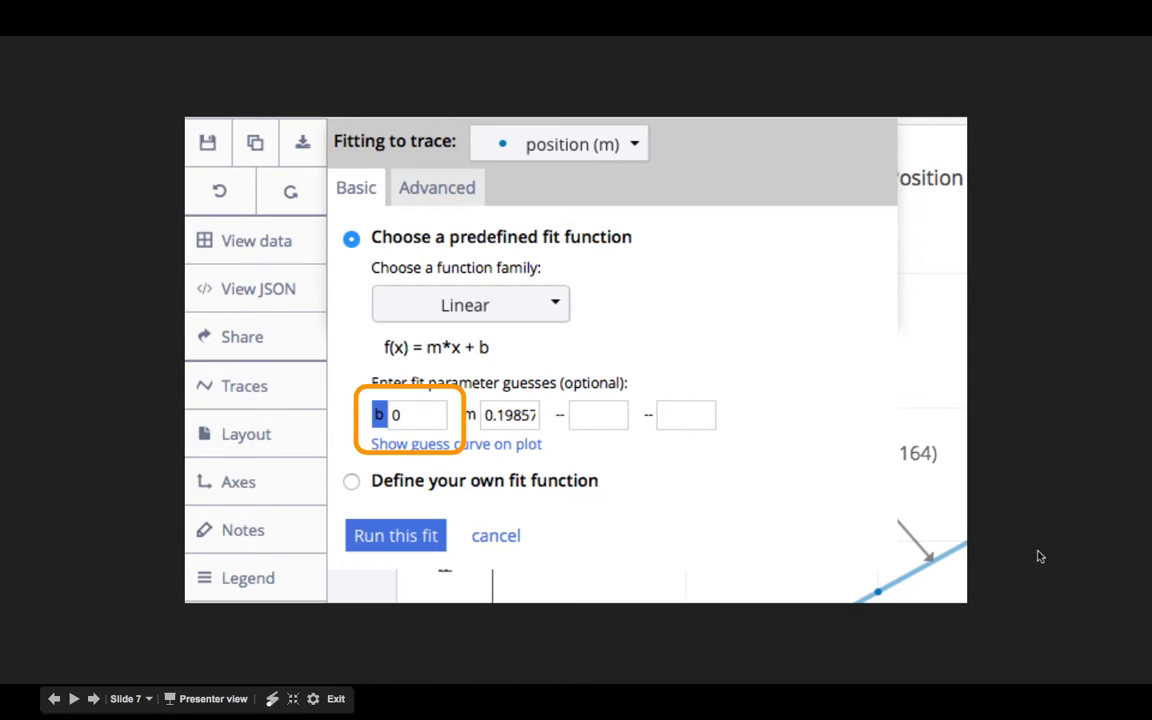
- Rerun the fit and add the annotation f(x) = (0.201)*x + (0.00) to the plot
left_click(395, 535)
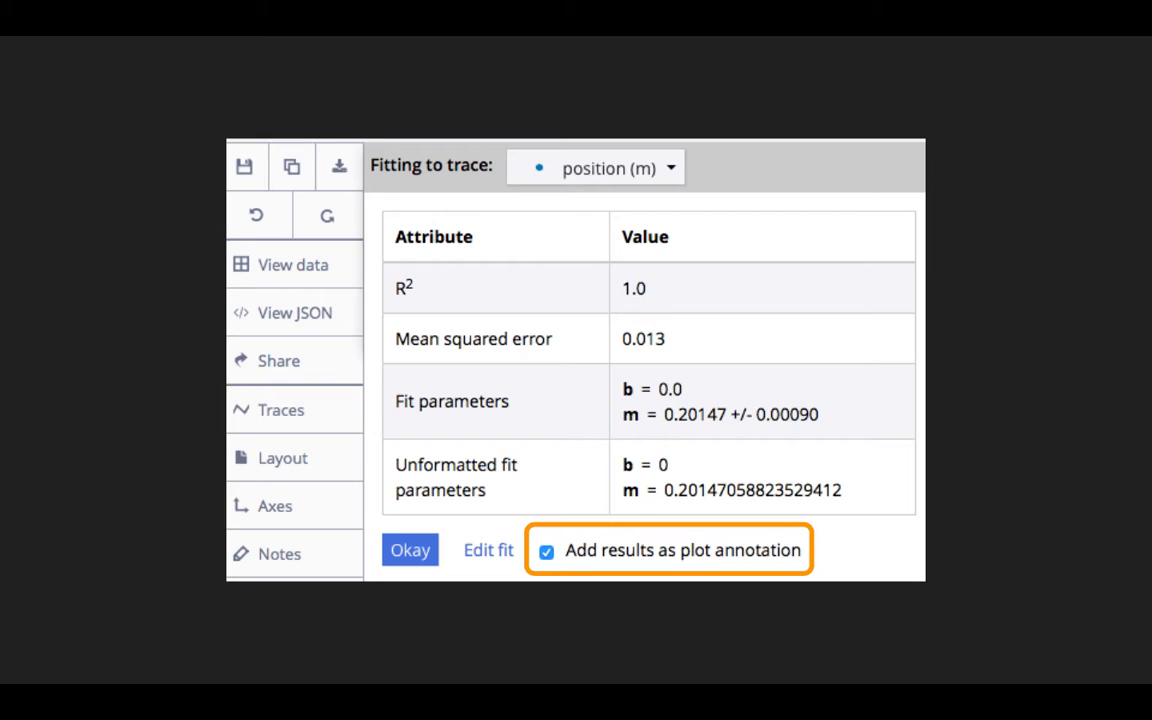
left_click(410, 550)
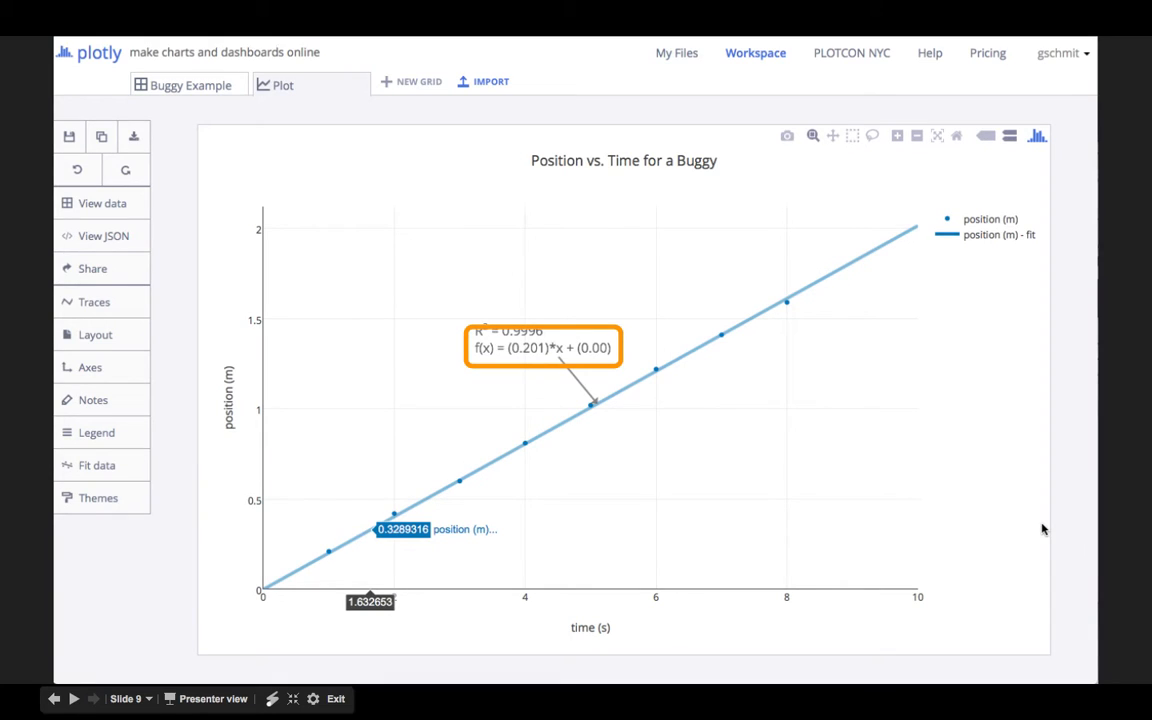